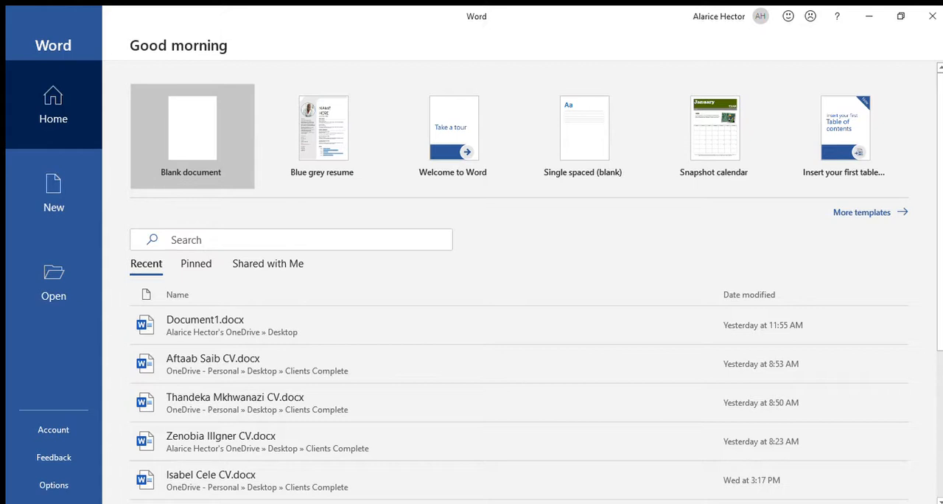
mouse_move(289, 153)
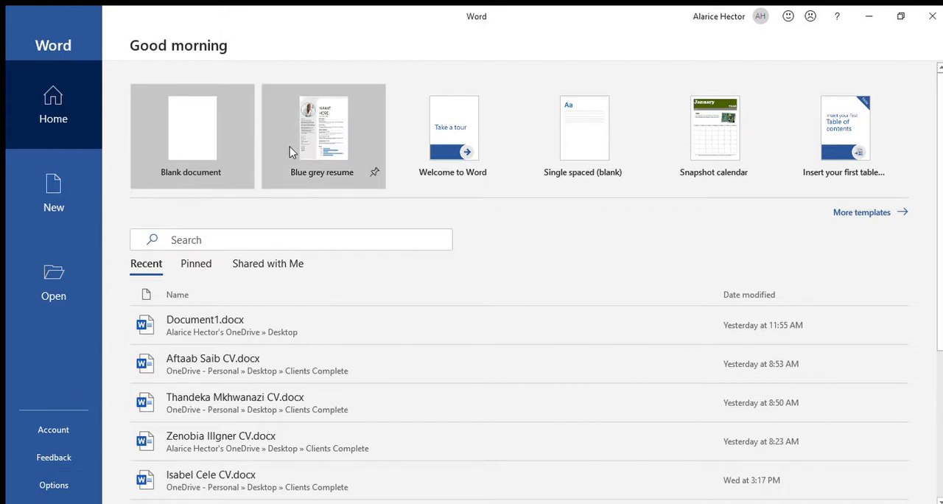
mouse_move(315, 133)
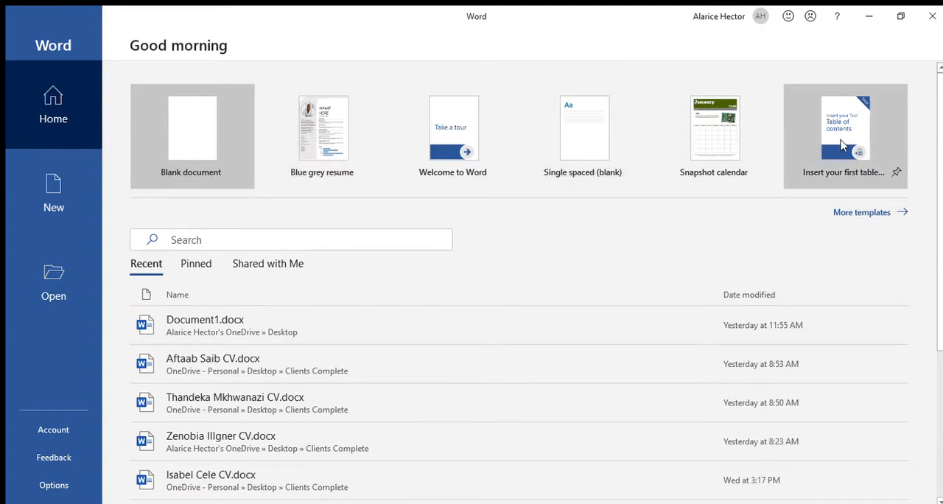
mouse_move(185, 159)
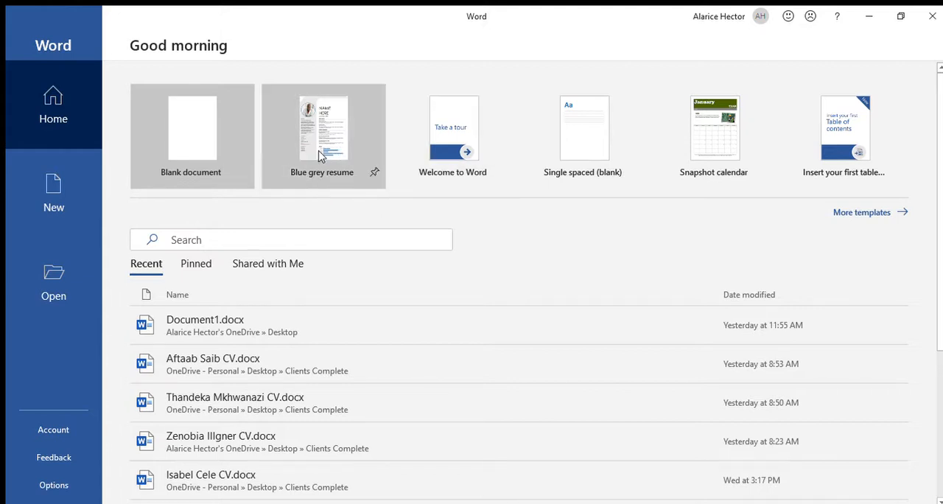
Step: Create a new document from the Blue grey resume template
left_click(322, 136)
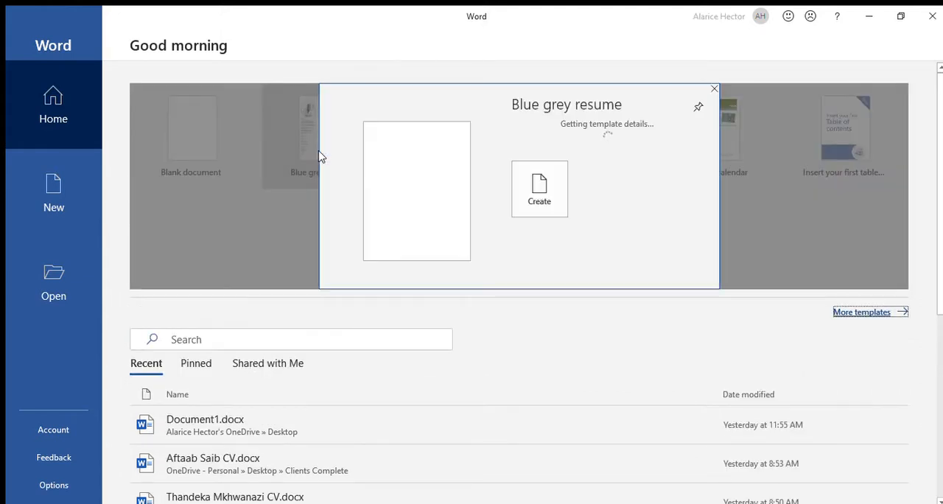
mouse_move(522, 148)
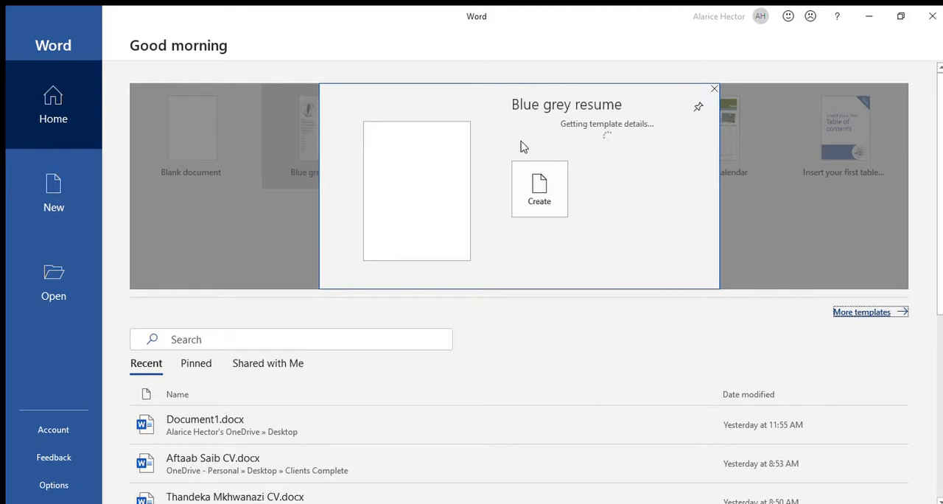
mouse_move(481, 197)
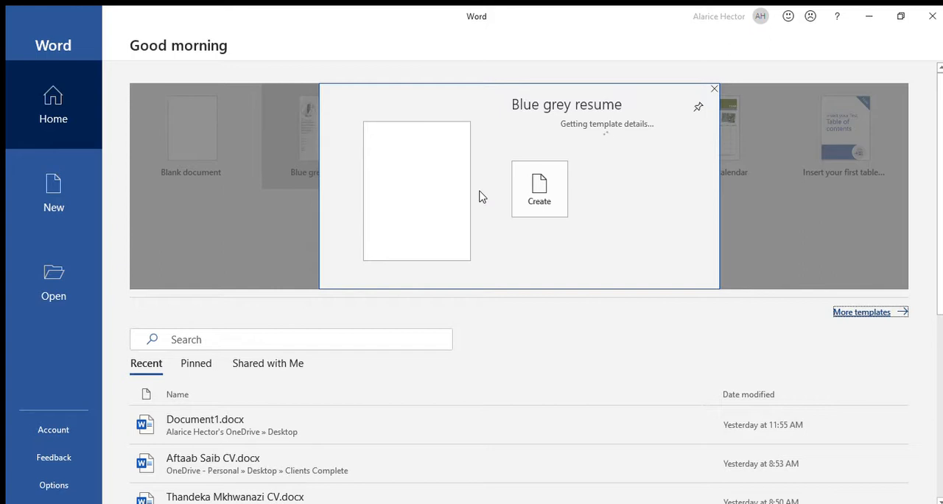
left_click(539, 188)
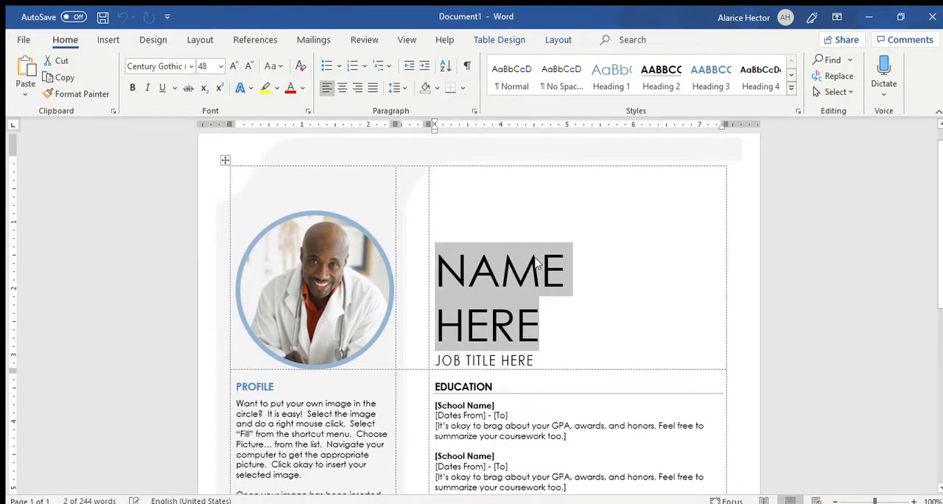
mouse_move(493, 318)
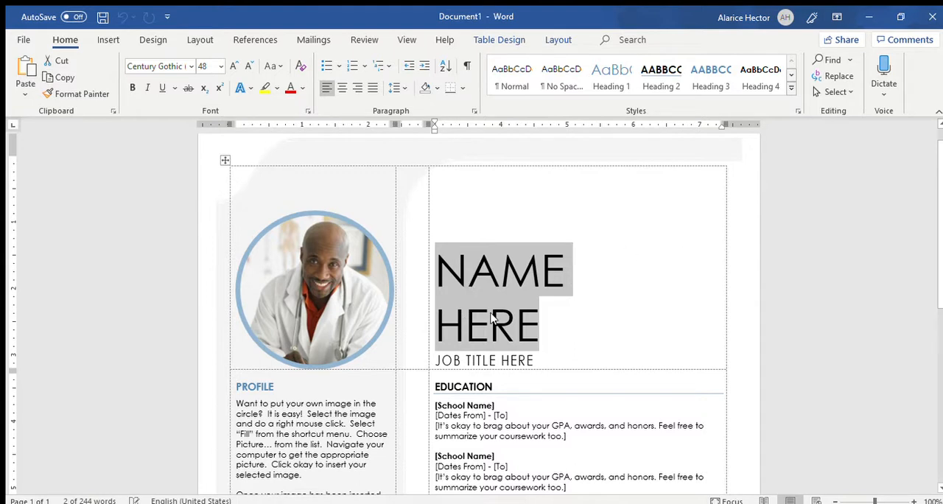
mouse_move(808, 230)
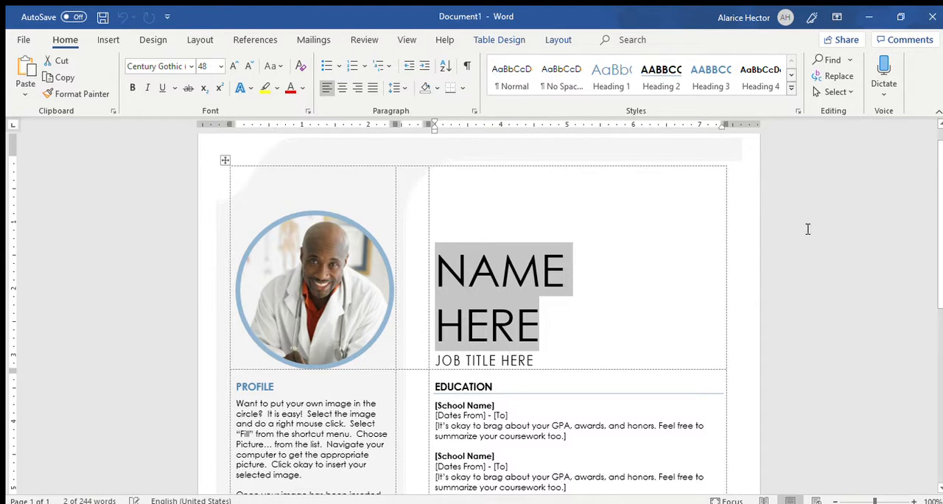
scroll("down", 3)
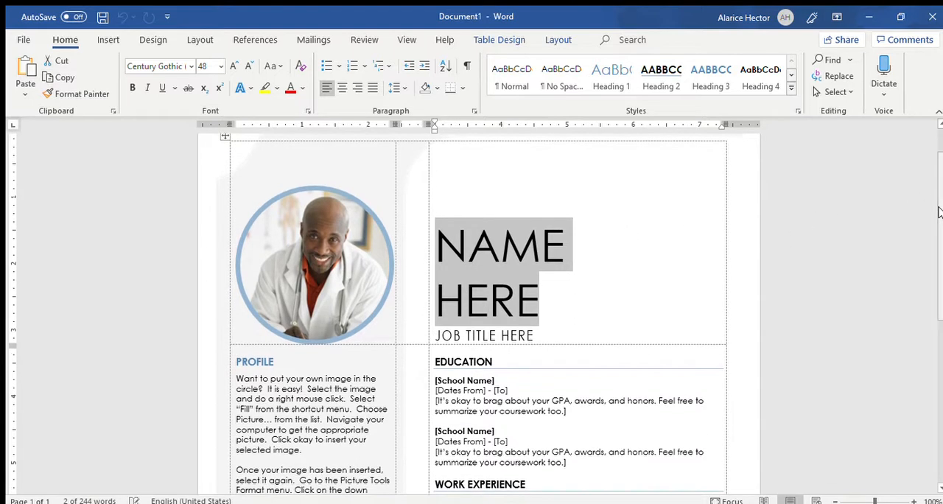
Step: Select the circular profile photo at the top left of the resume
left_click(313, 263)
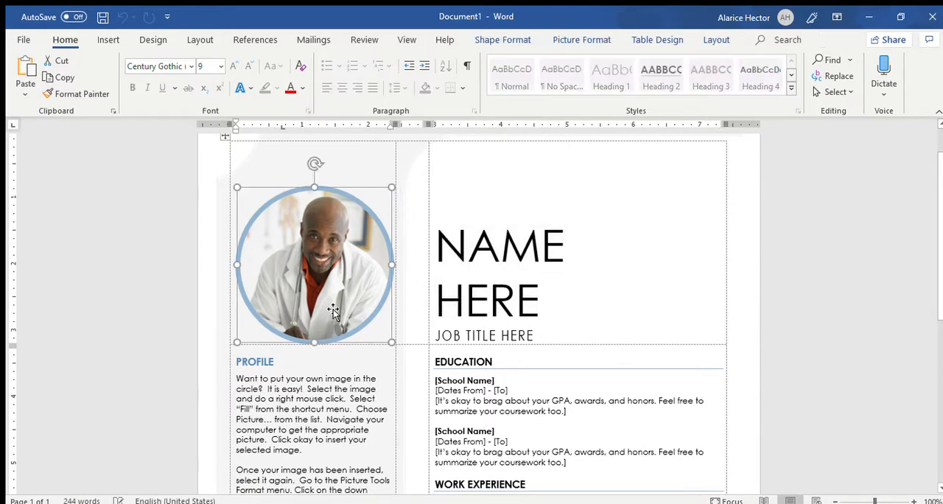
mouse_move(336, 288)
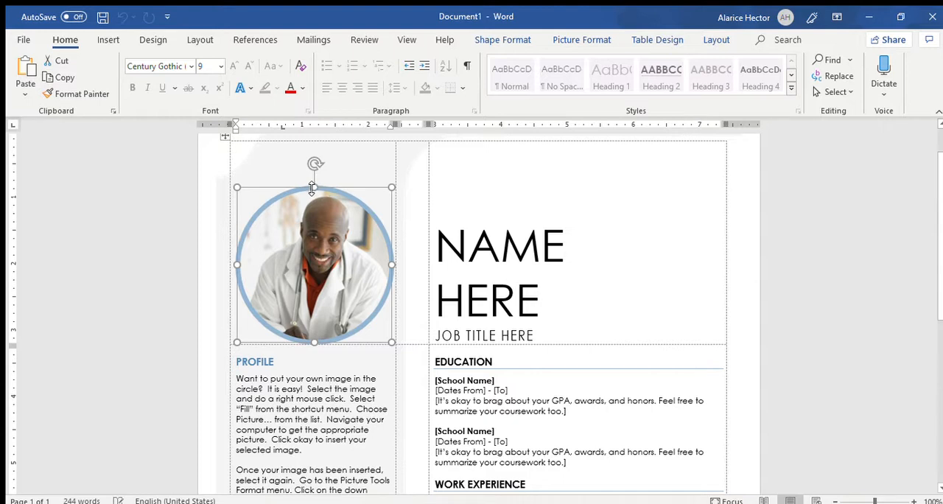
mouse_move(361, 209)
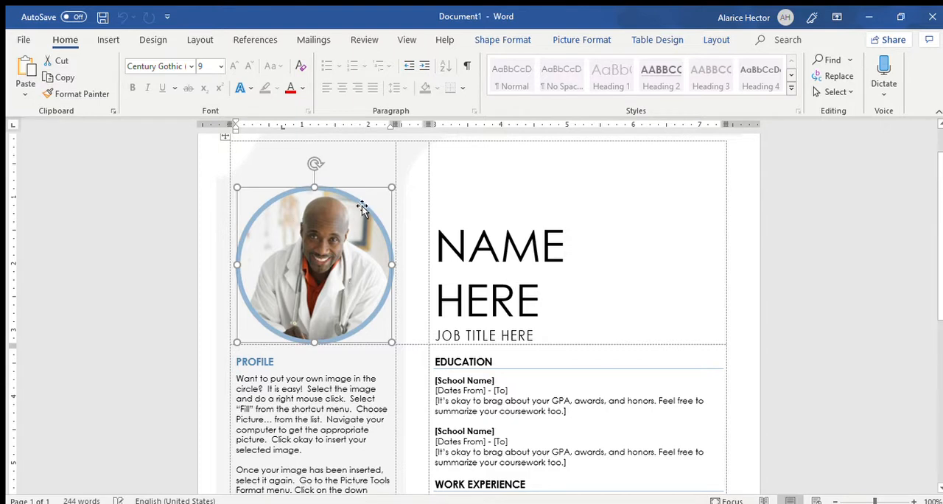
mouse_move(439, 159)
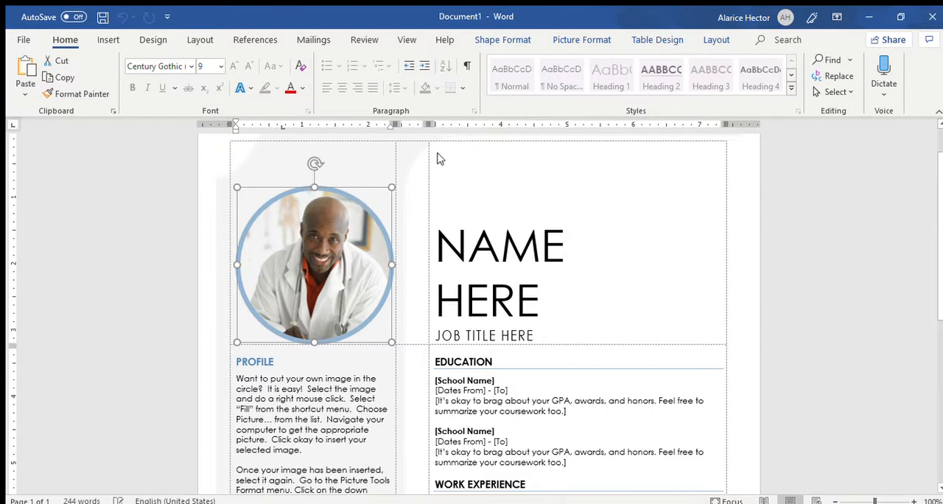
mouse_move(601, 59)
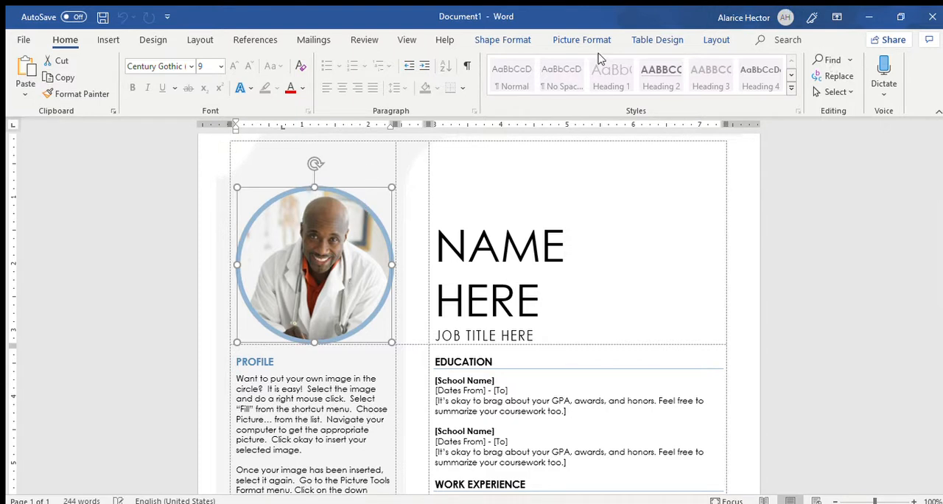
mouse_move(899, 65)
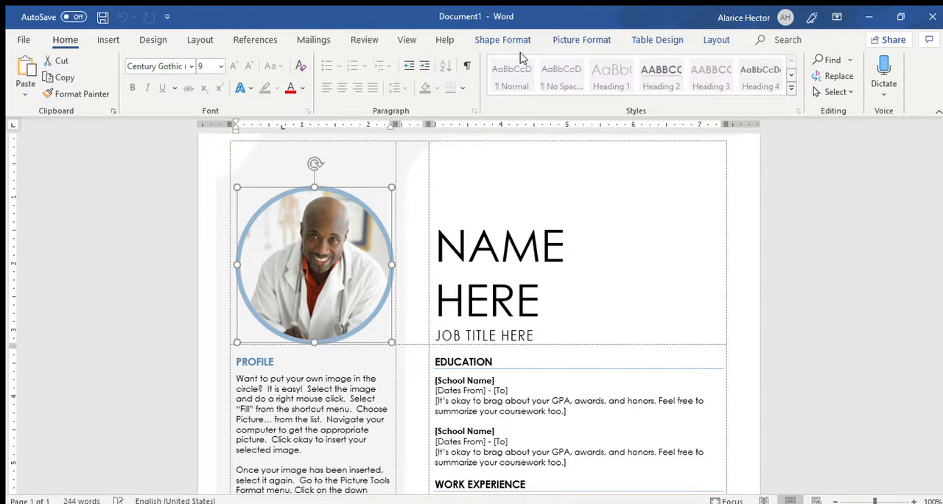
mouse_move(321, 283)
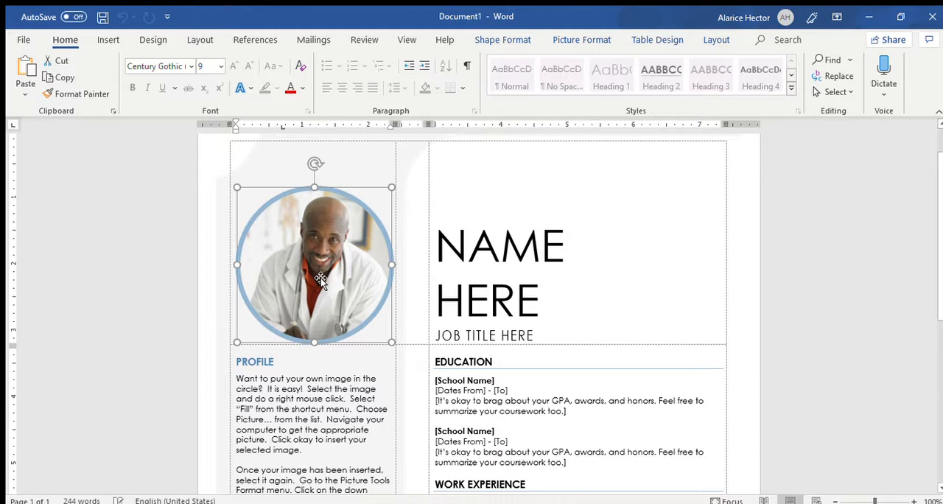
mouse_move(316, 209)
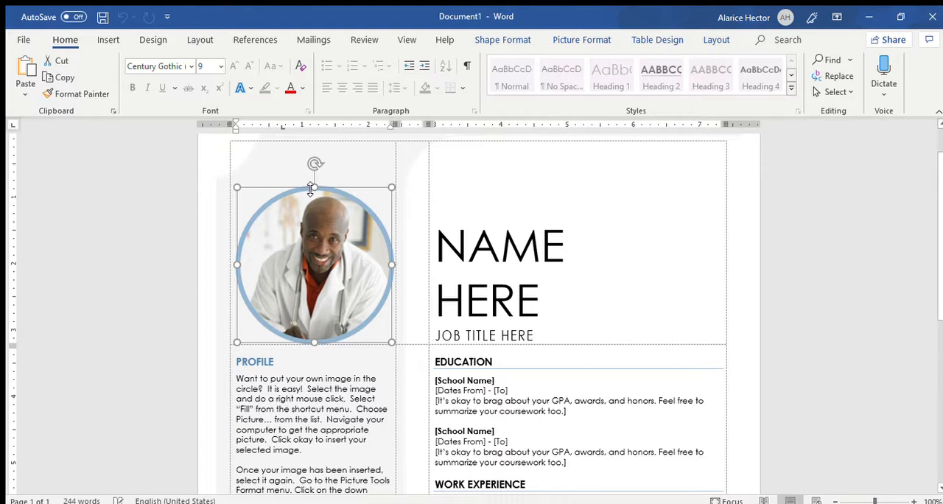
mouse_move(317, 190)
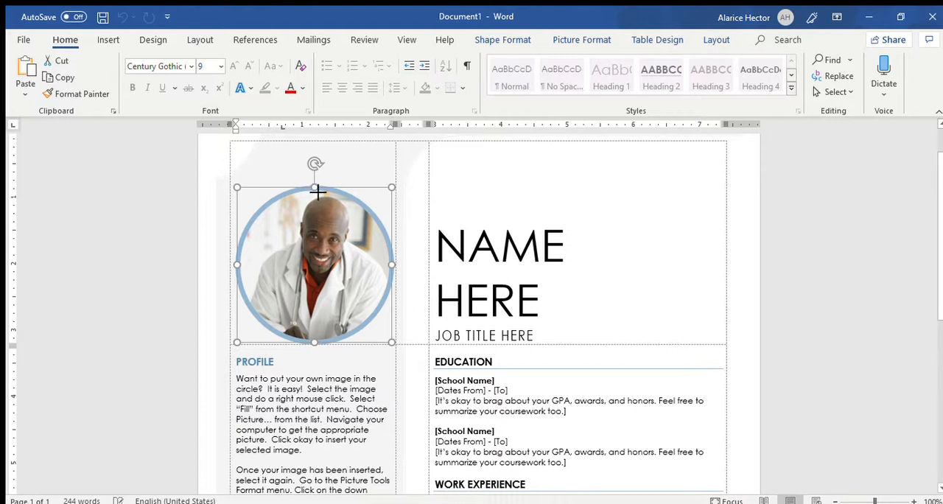
mouse_move(310, 187)
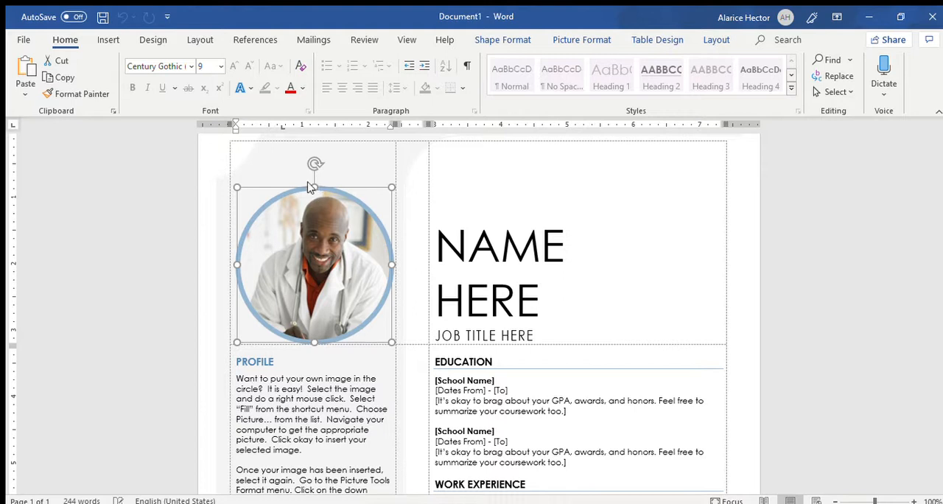
mouse_move(368, 495)
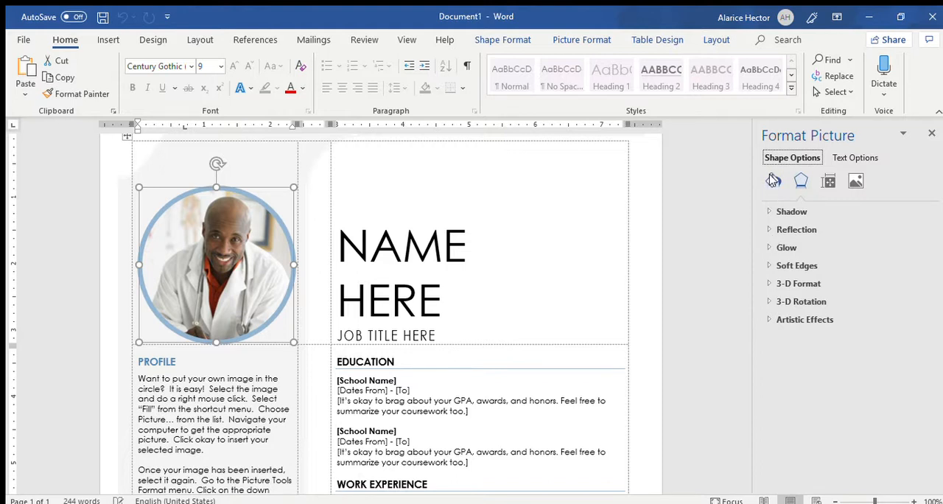
mouse_move(773, 183)
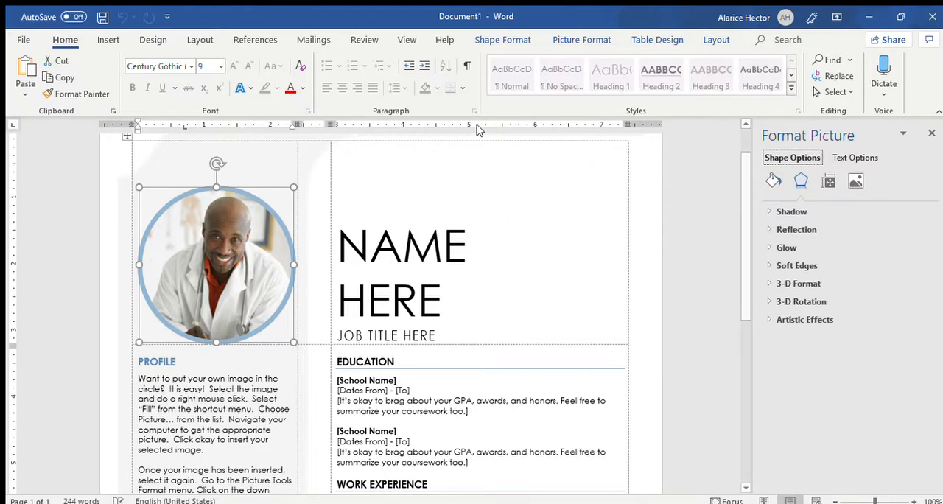
mouse_move(612, 27)
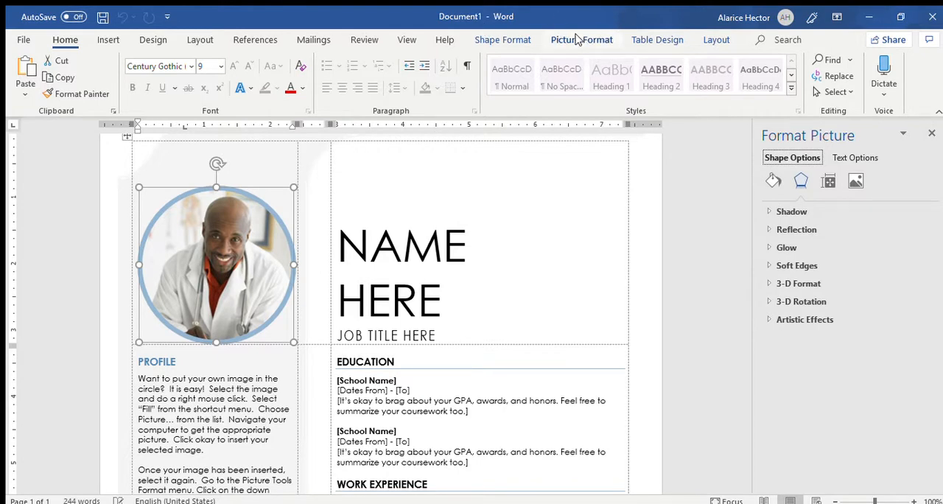
Step: Show the Picture Format and then Shape Format styling options for the photo
left_click(581, 40)
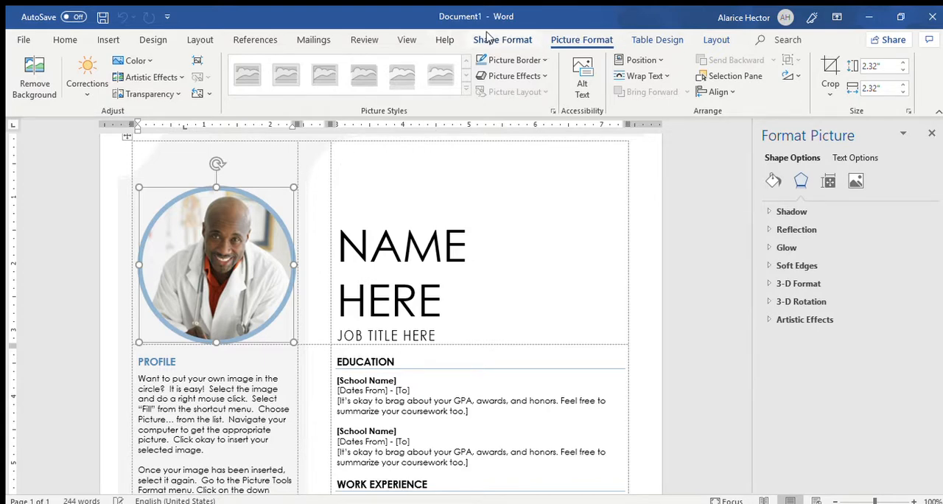
left_click(502, 40)
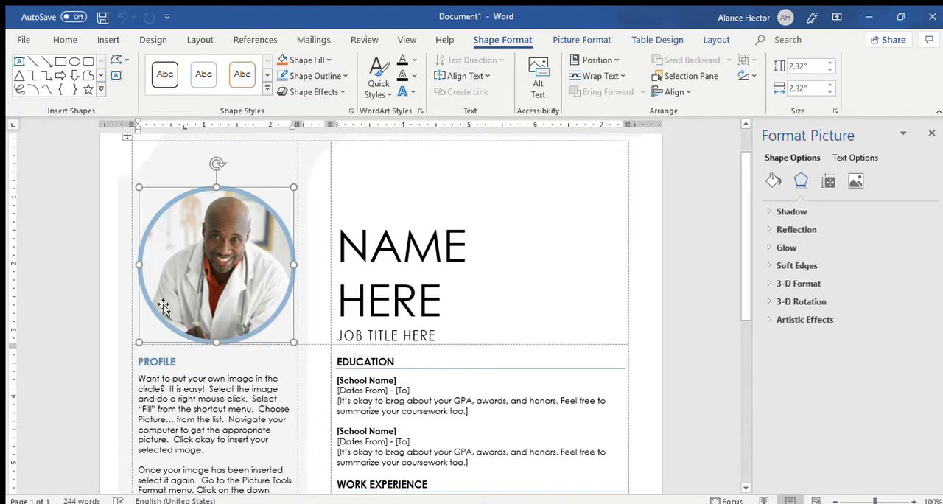
mouse_move(649, 192)
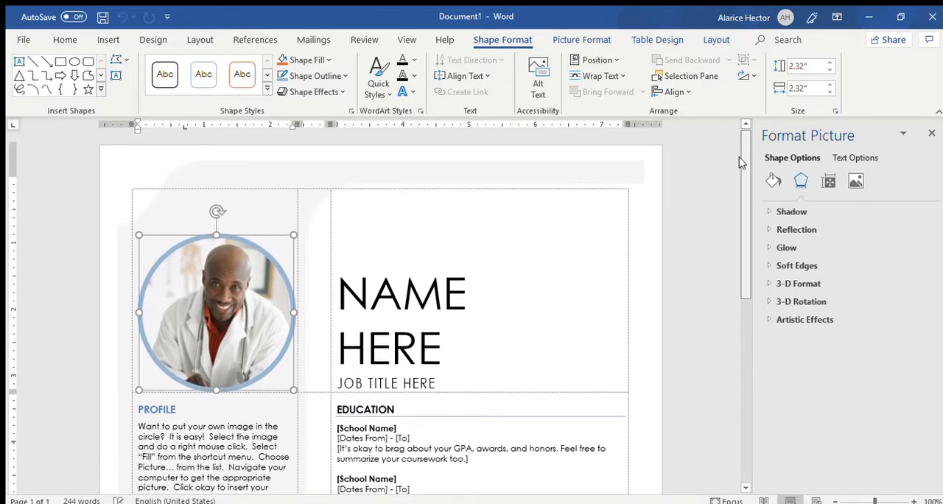
scroll("down", 3)
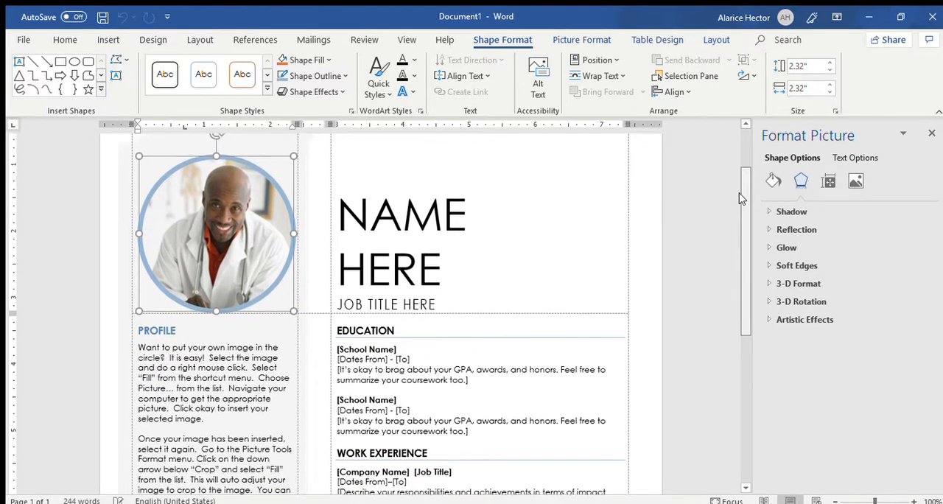
scroll("down", 3)
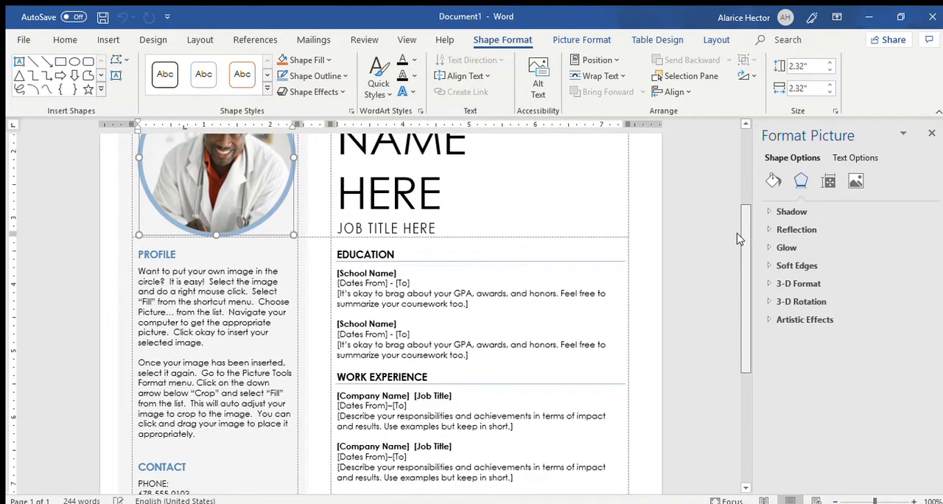
scroll("down", 3)
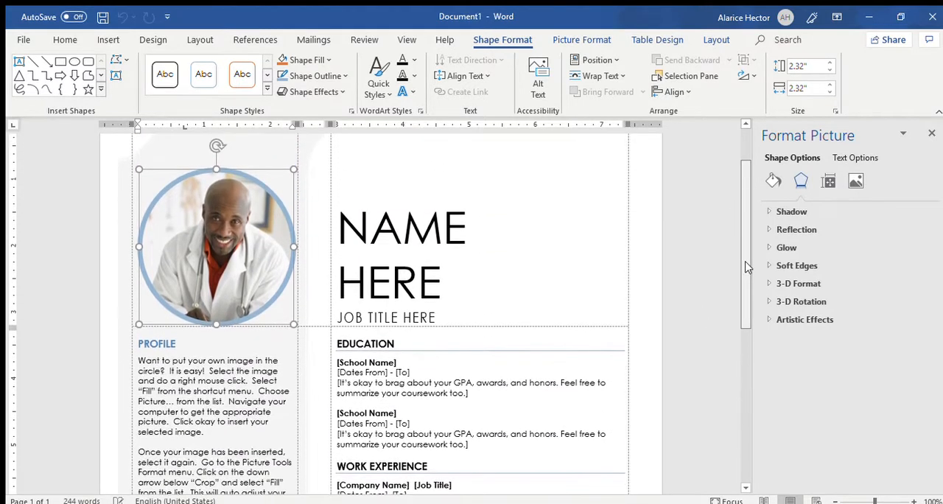
scroll("down", 3)
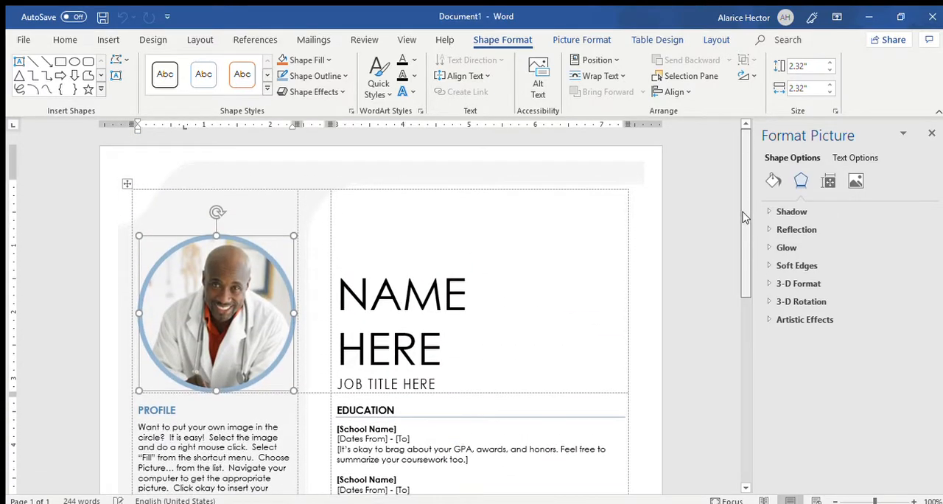
scroll("down", 3)
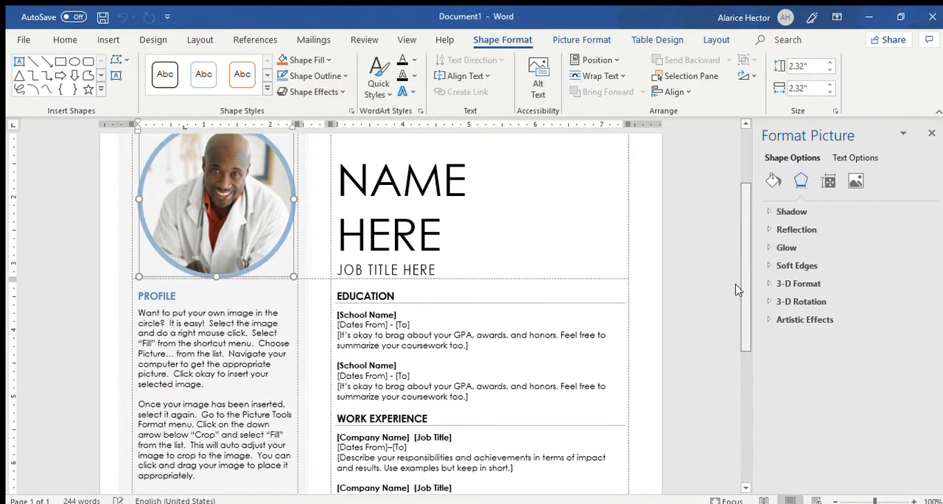
scroll("down", 3)
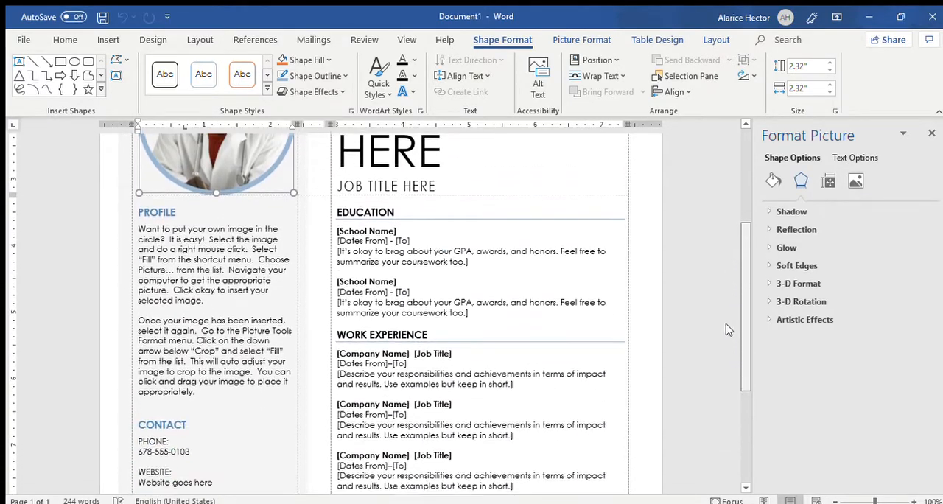
scroll("down", 3)
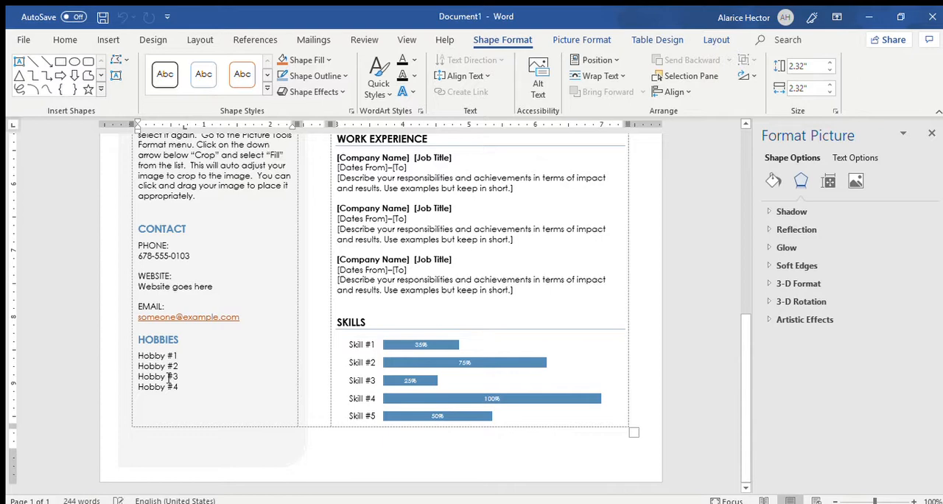
mouse_move(197, 359)
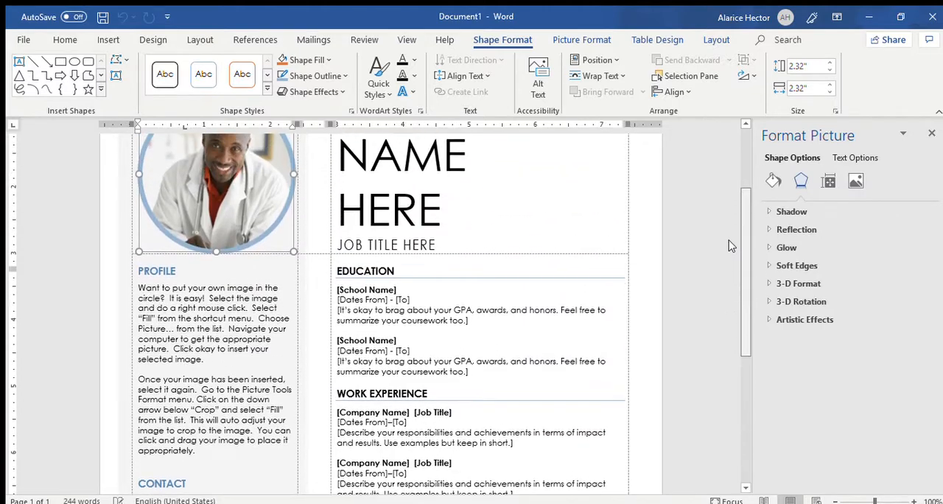
scroll("down", 3)
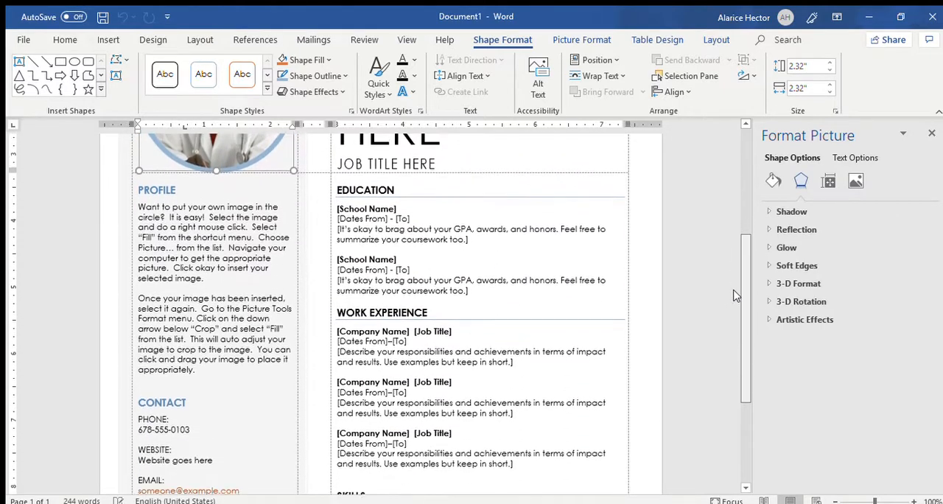
scroll("down", 3)
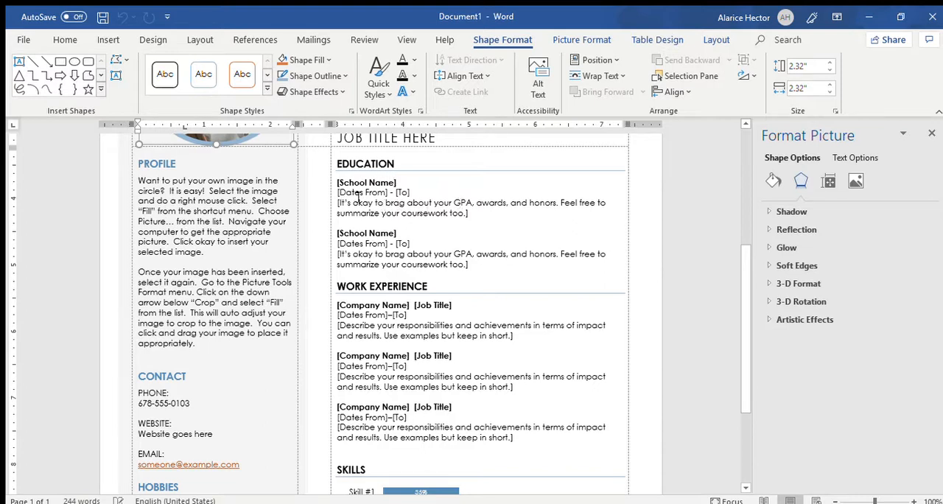
scroll("down", 3)
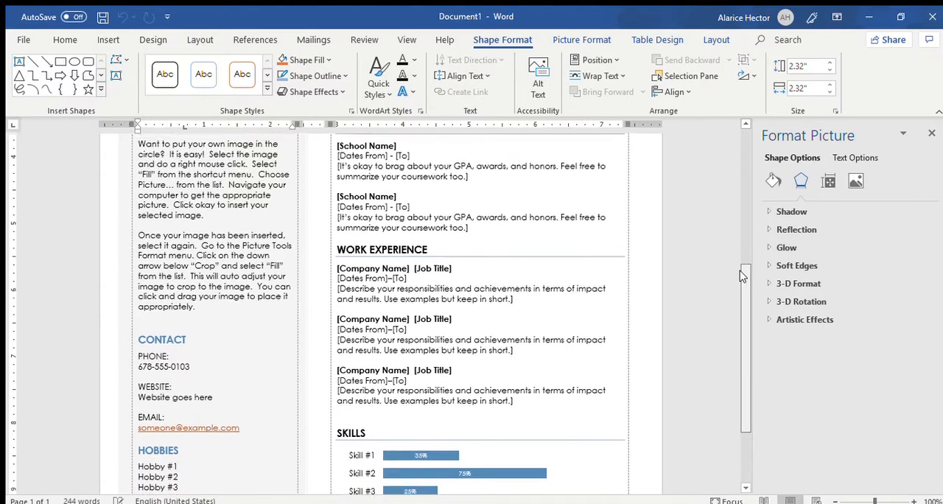
scroll("down", 3)
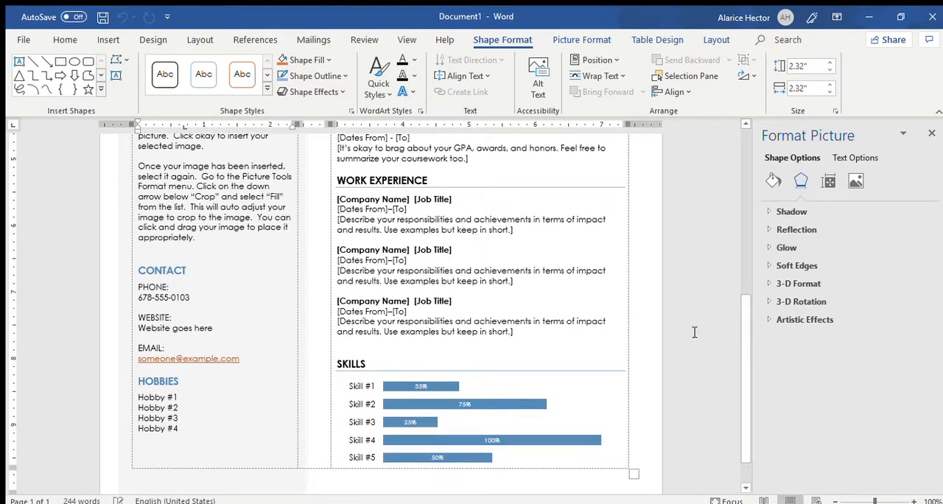
scroll("down", 3)
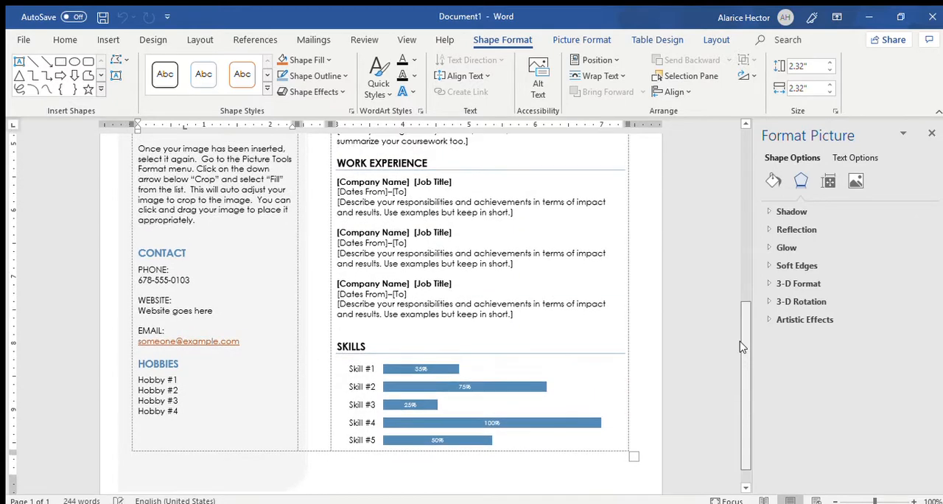
scroll("down", 3)
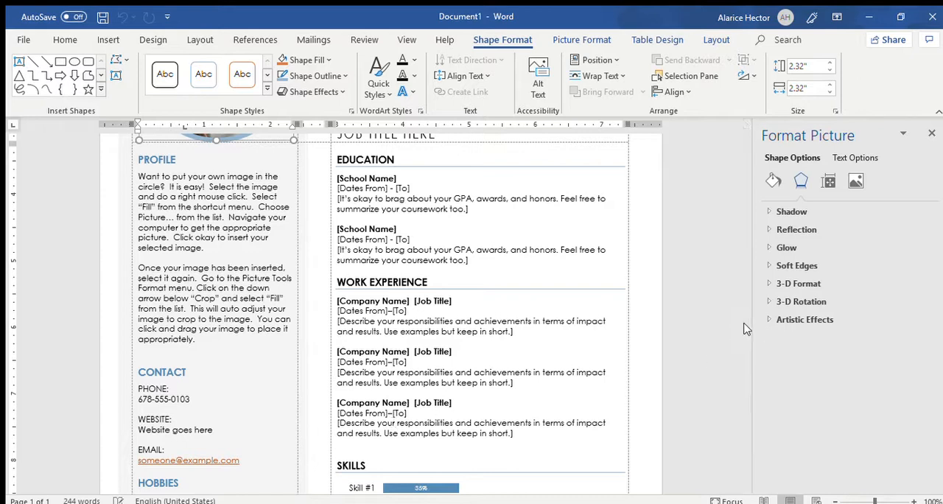
scroll("down", 3)
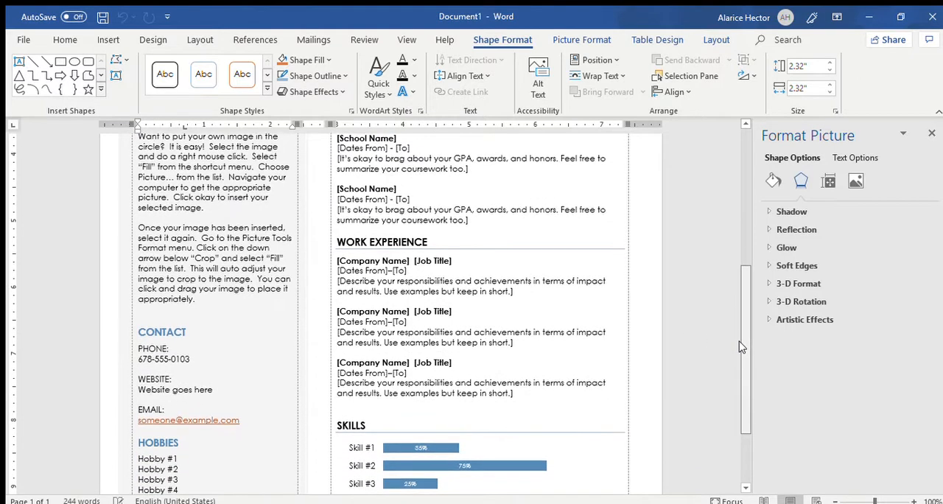
scroll("down", 3)
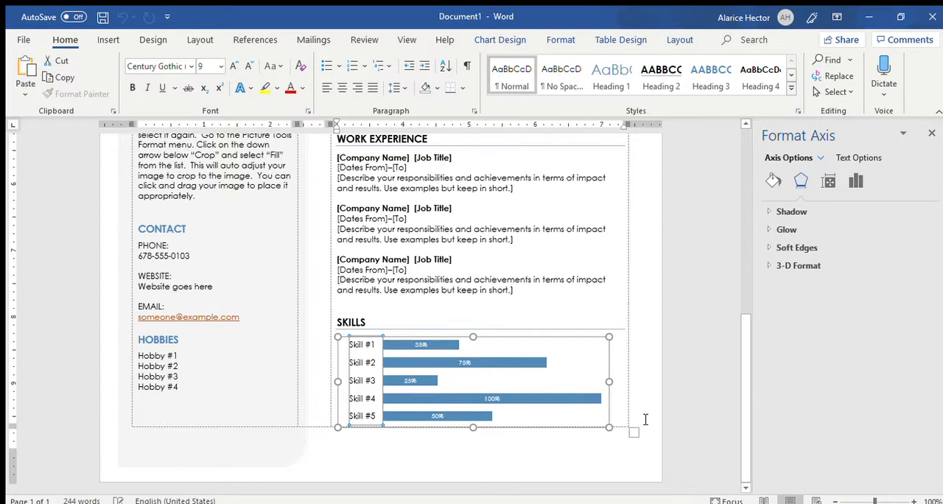
mouse_move(348, 344)
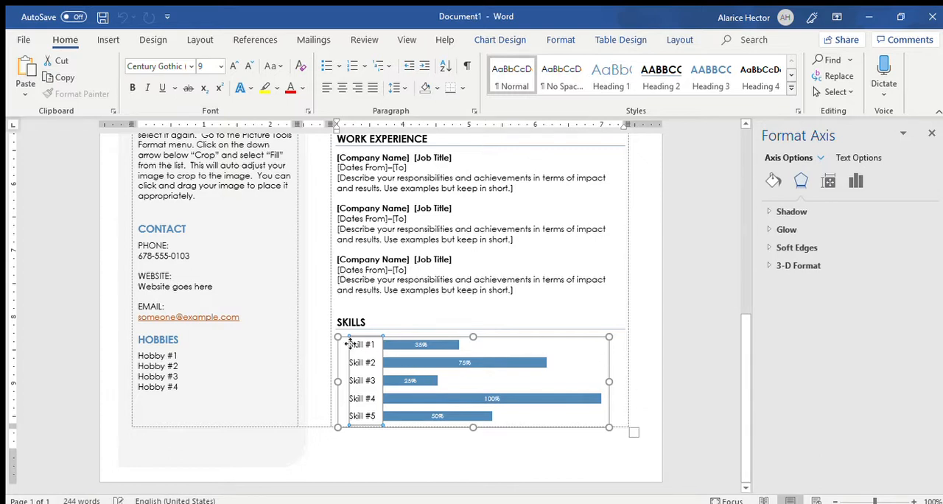
mouse_move(626, 416)
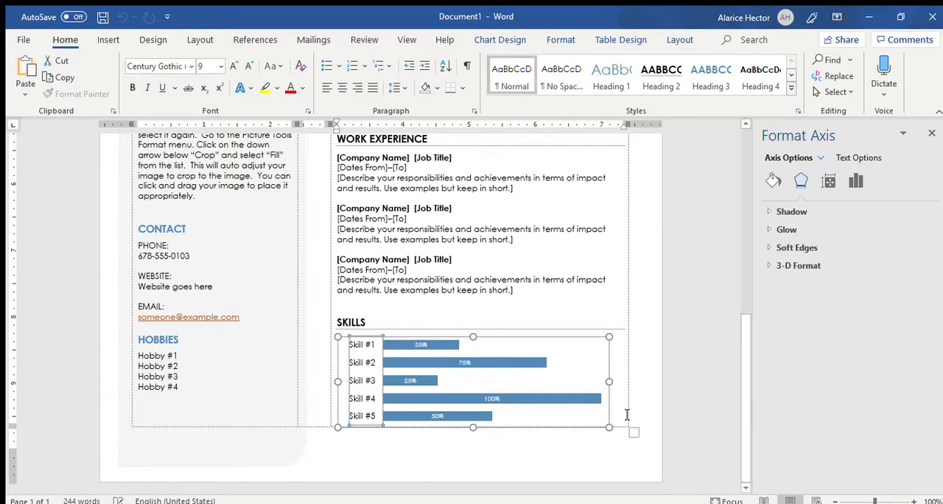
mouse_move(626, 395)
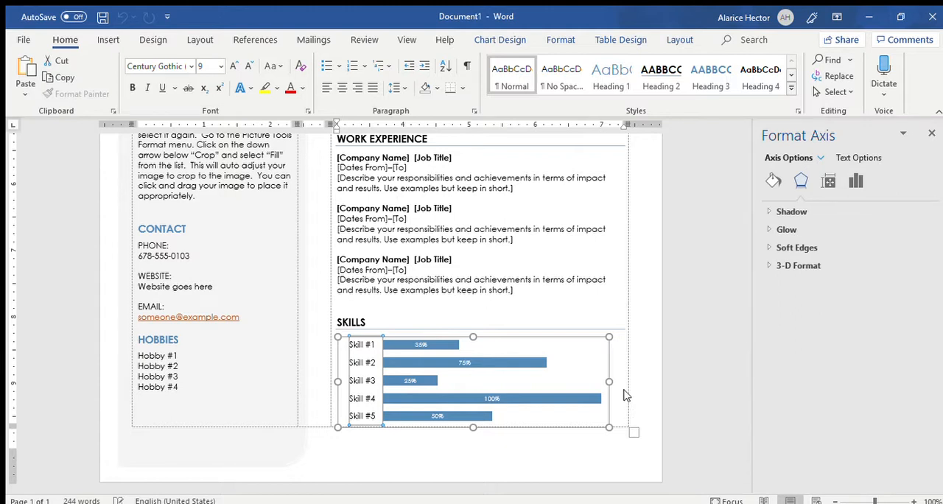
mouse_move(626, 426)
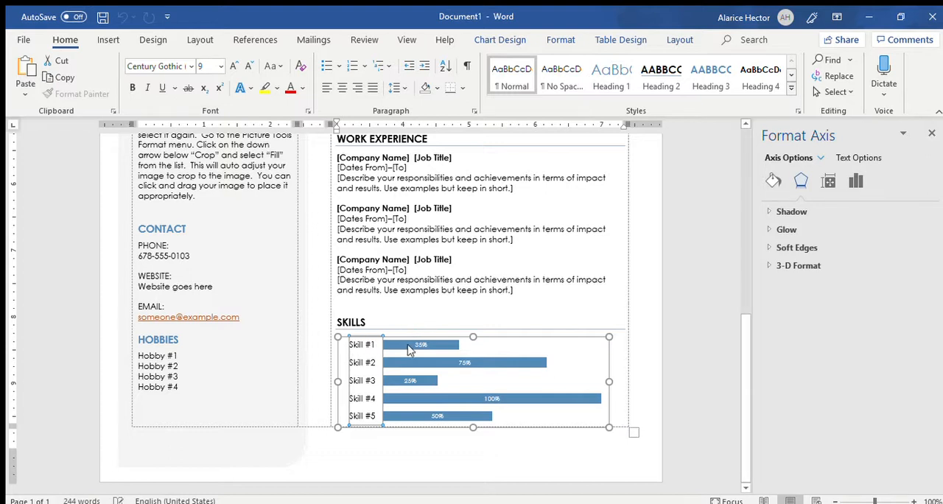
mouse_move(575, 420)
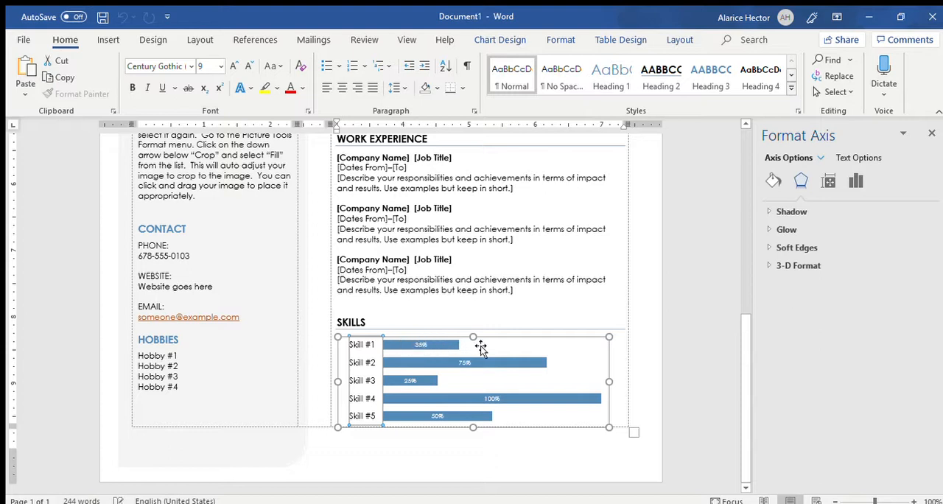
mouse_move(466, 365)
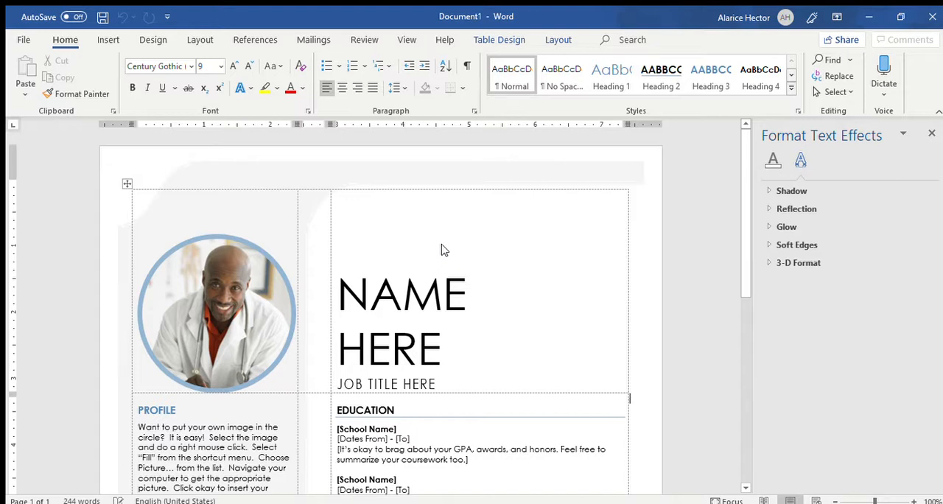
mouse_move(560, 263)
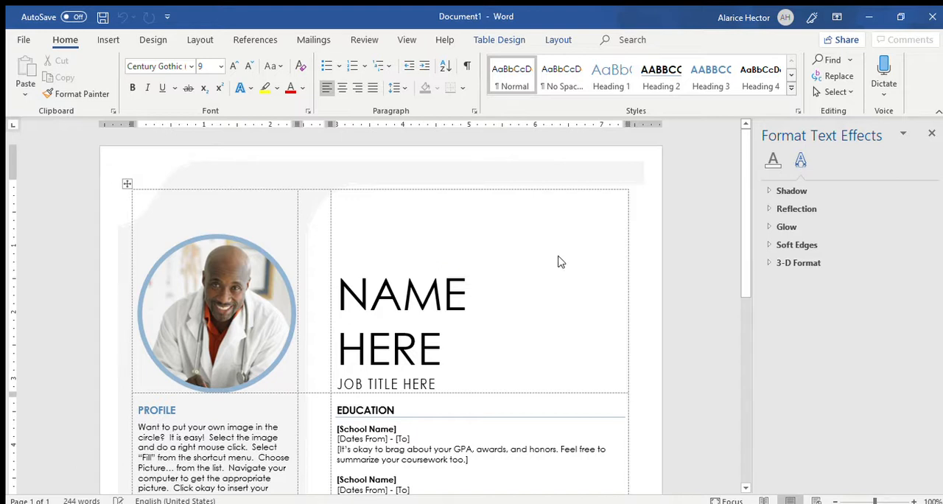
mouse_move(882, 136)
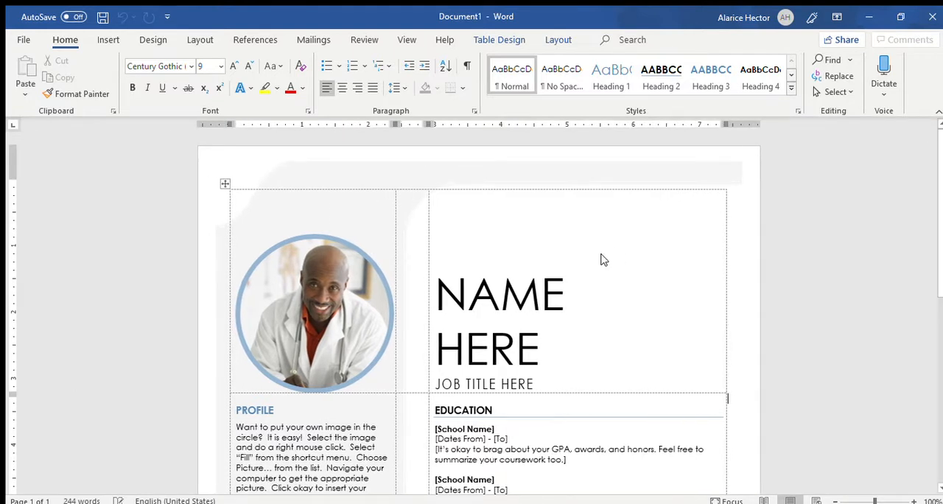
mouse_move(852, 253)
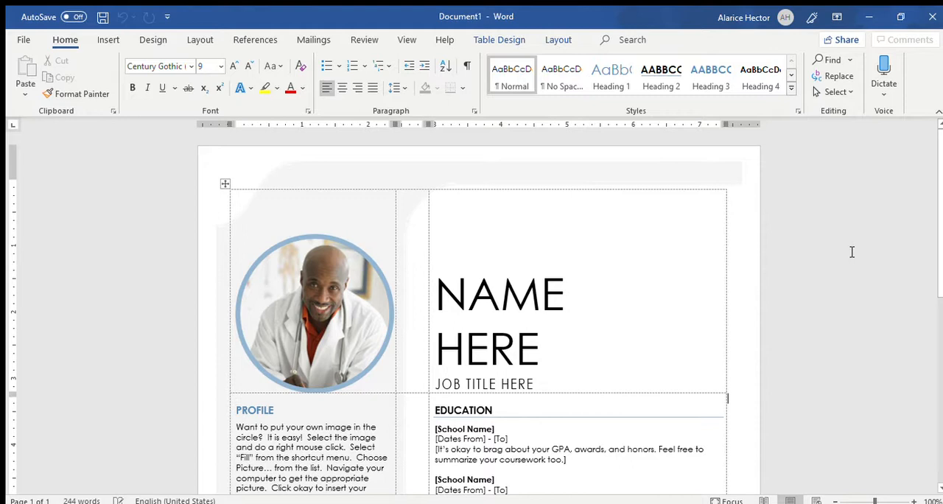
mouse_move(767, 212)
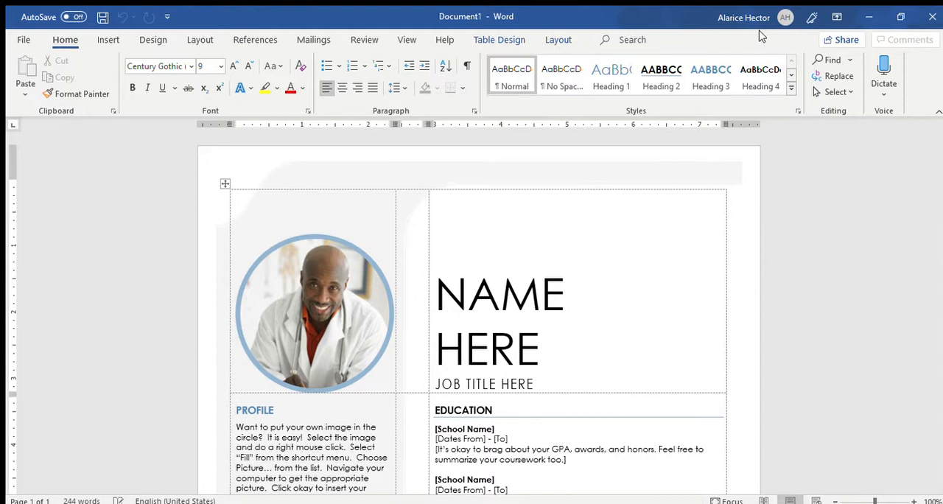
mouse_move(806, 65)
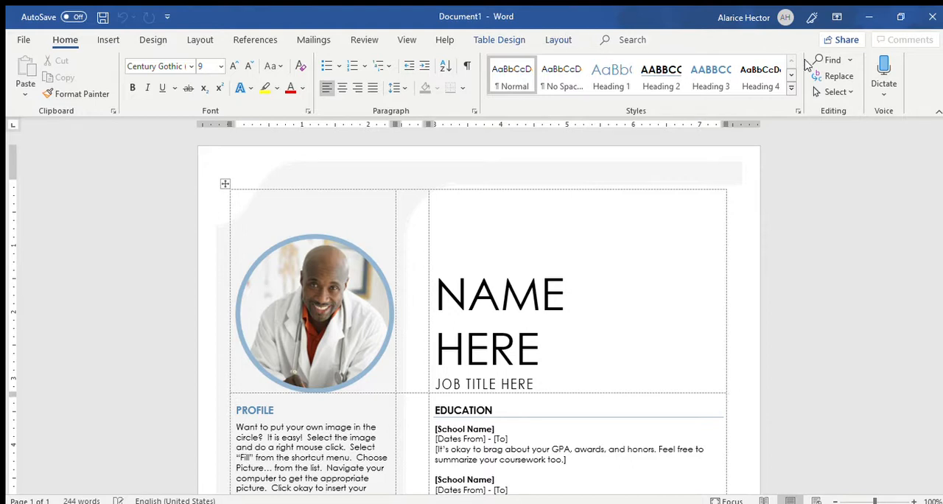
mouse_move(716, 69)
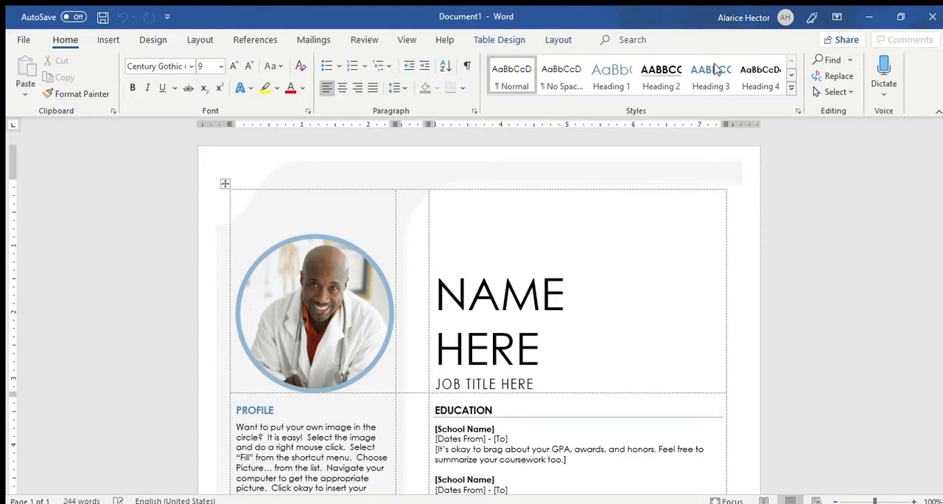